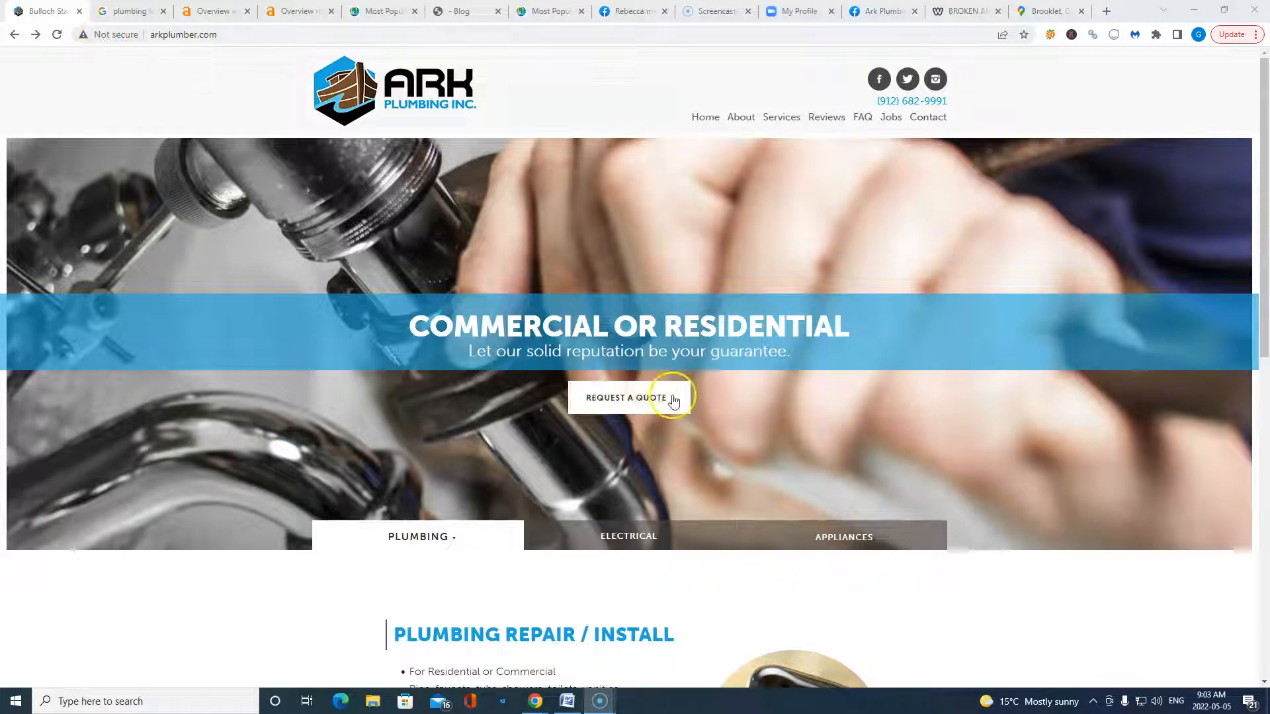
- Show the arkplumber.com Ahrefs overview: DR 0.6, 18 backlinks, 8 referring domains
scroll("down", 3)
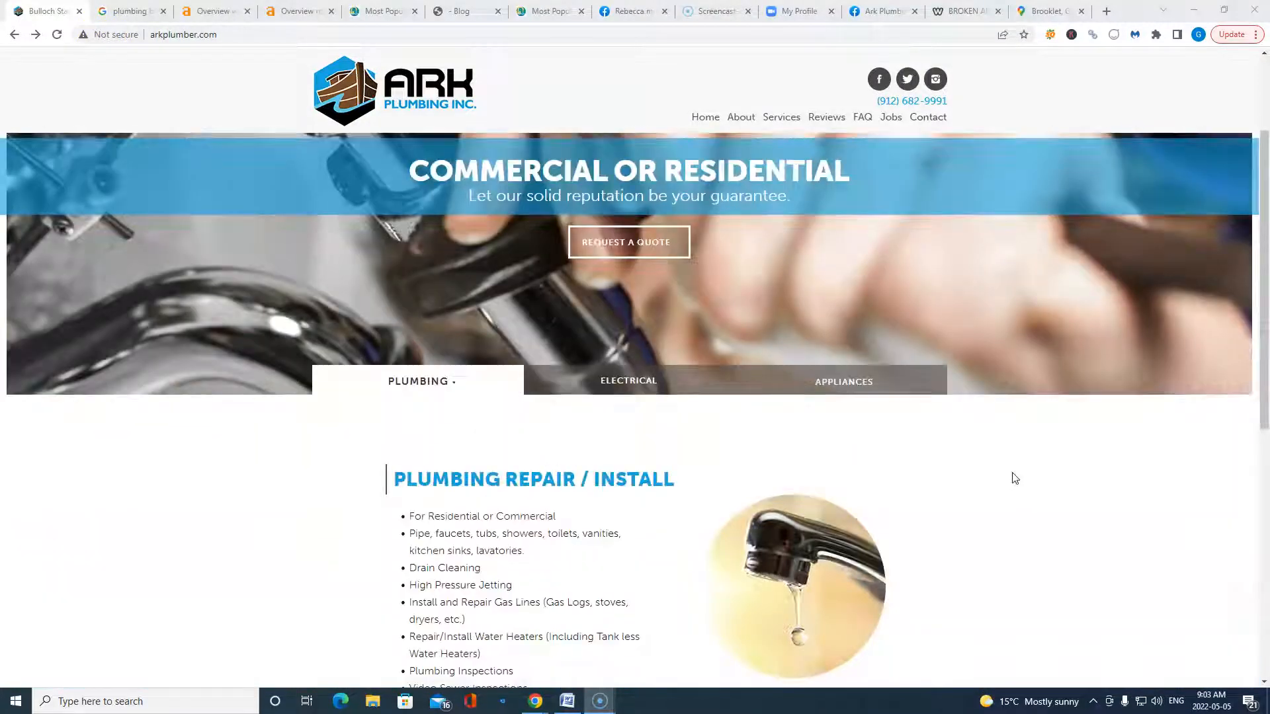
scroll("down", 3)
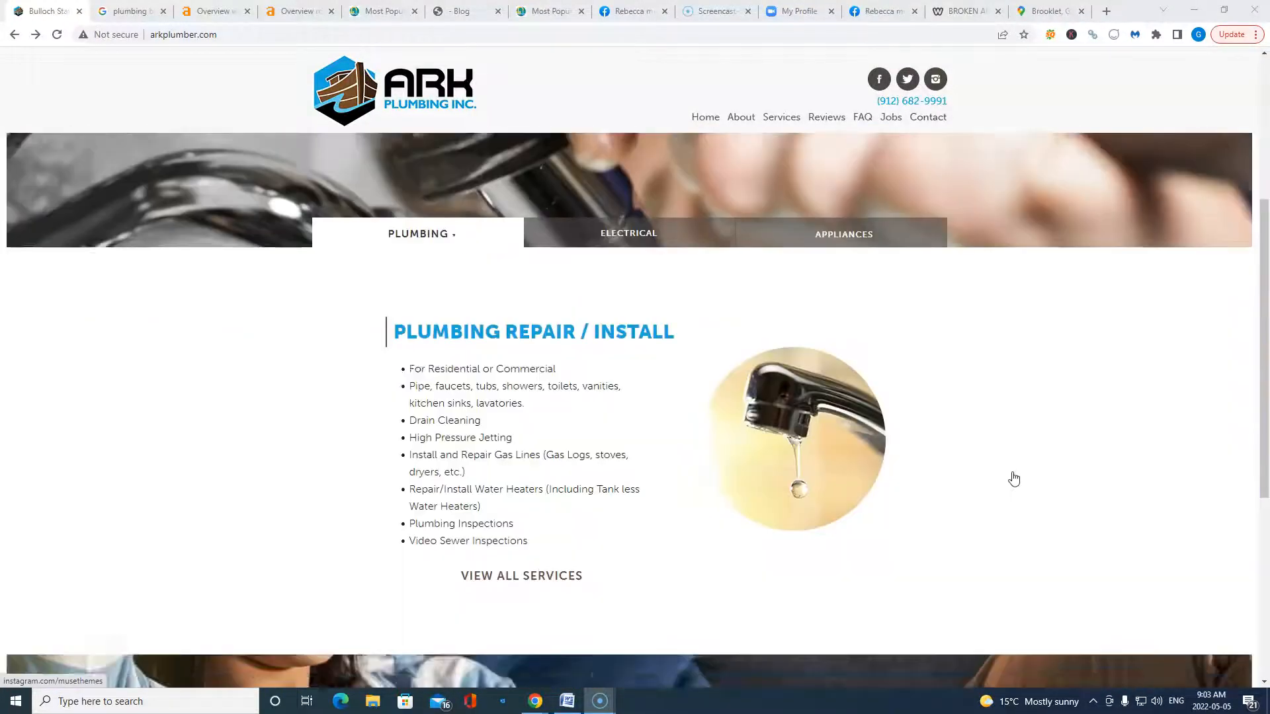
scroll("up", 3)
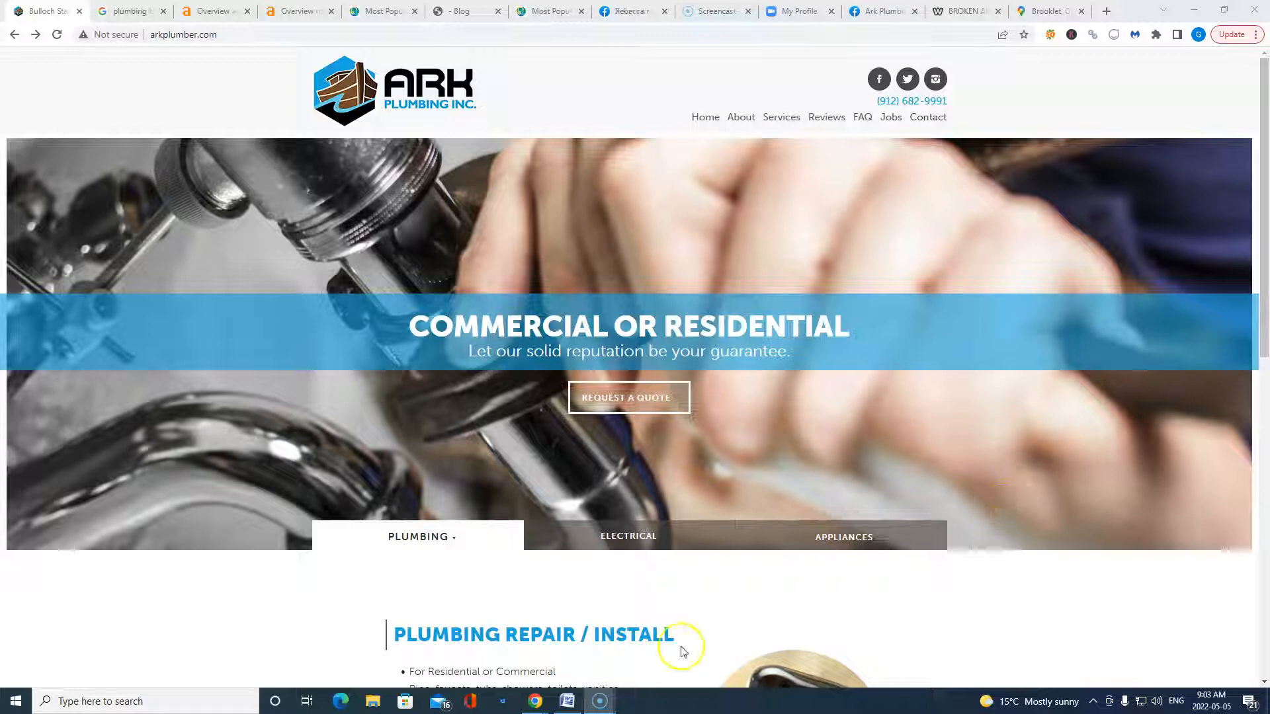
scroll("down", 3)
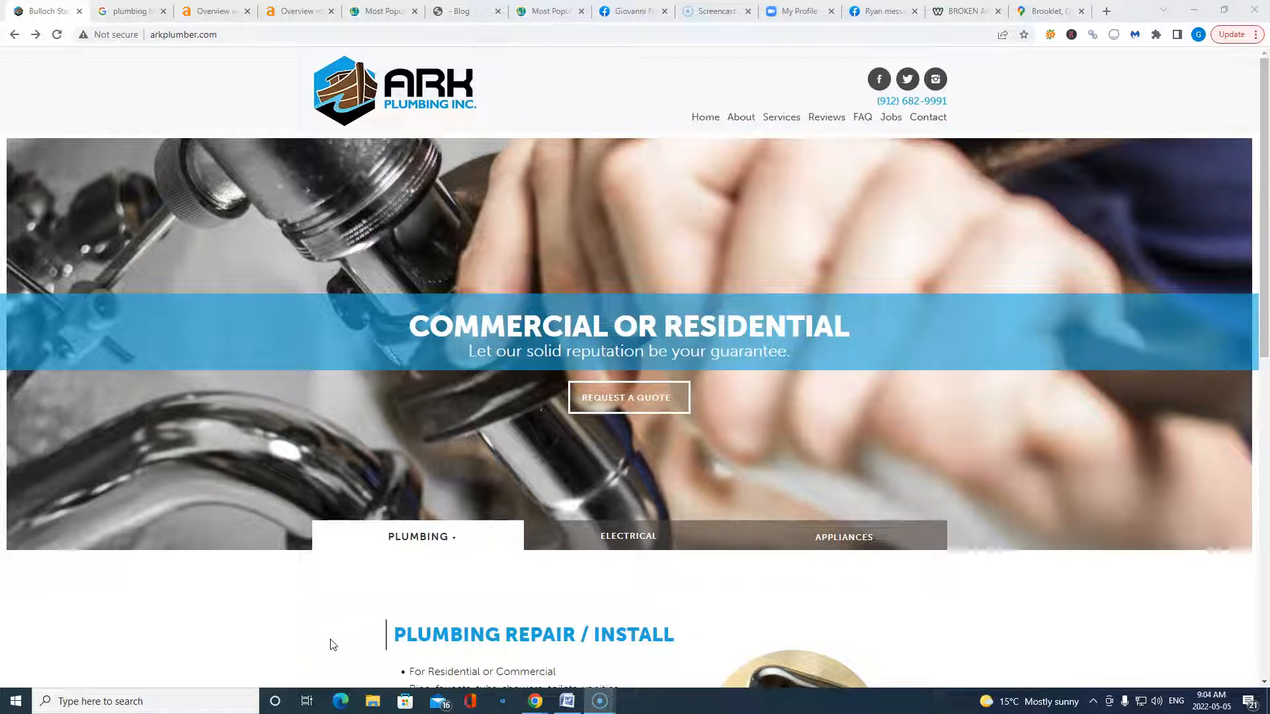
mouse_move(113, 671)
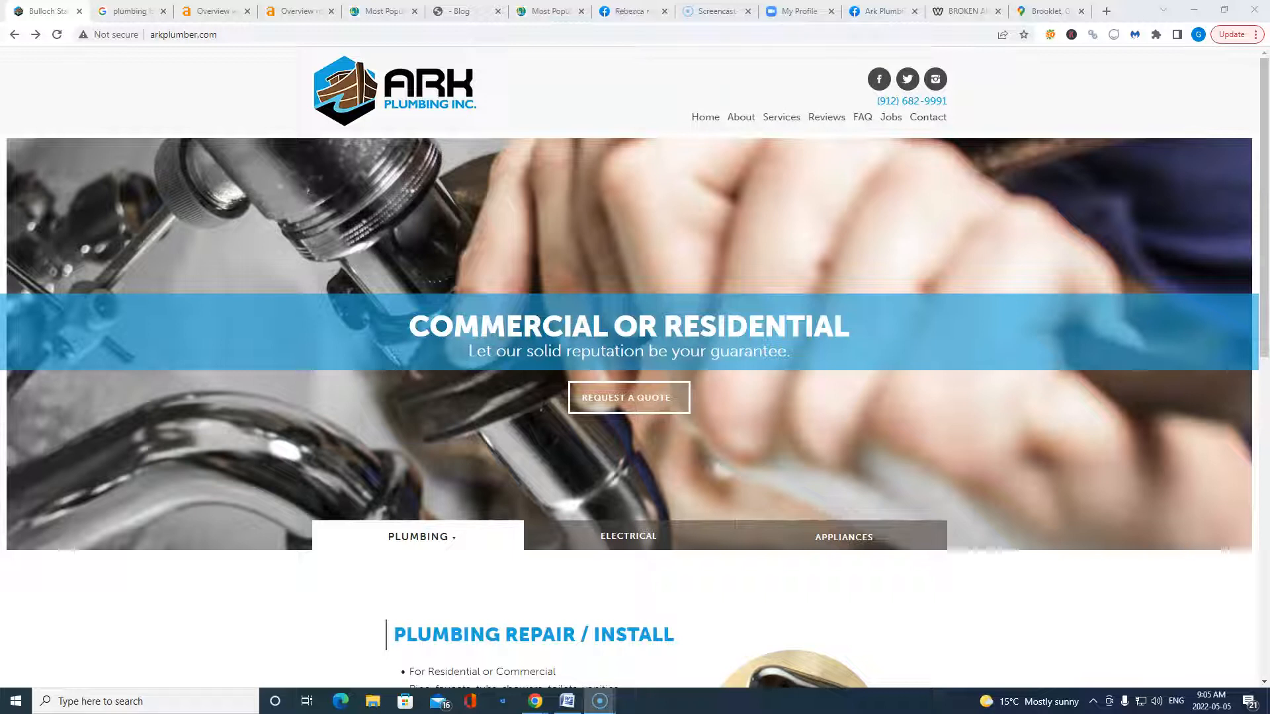
left_click(218, 12)
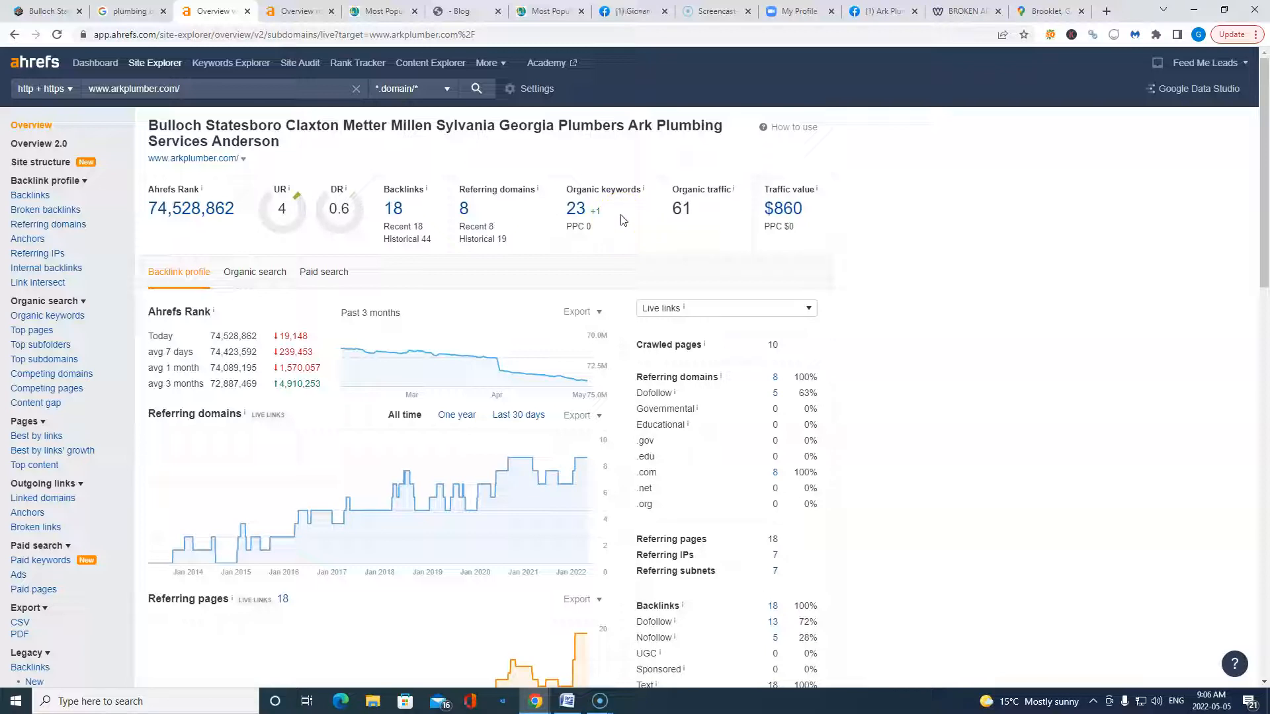
mouse_move(593, 212)
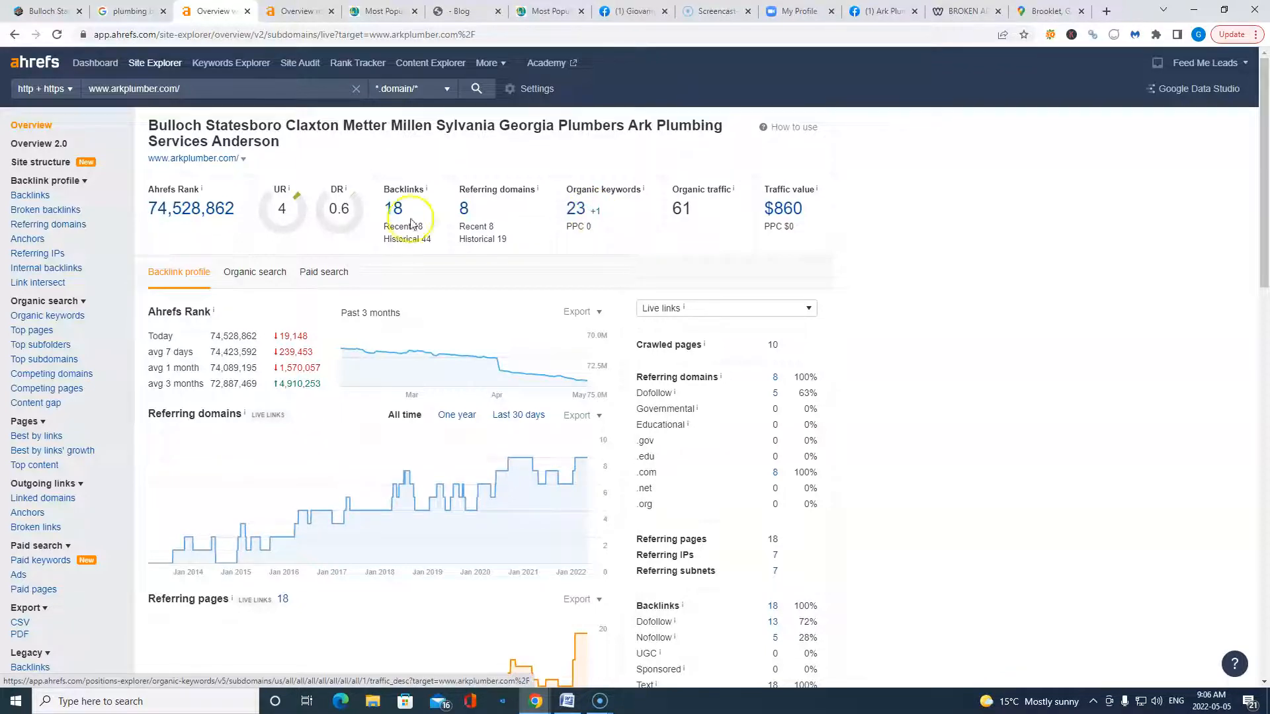
- Open the Rooterman Brooklyn GA page, the top organic result for 'plumbing brooklet ga'
left_click(132, 11)
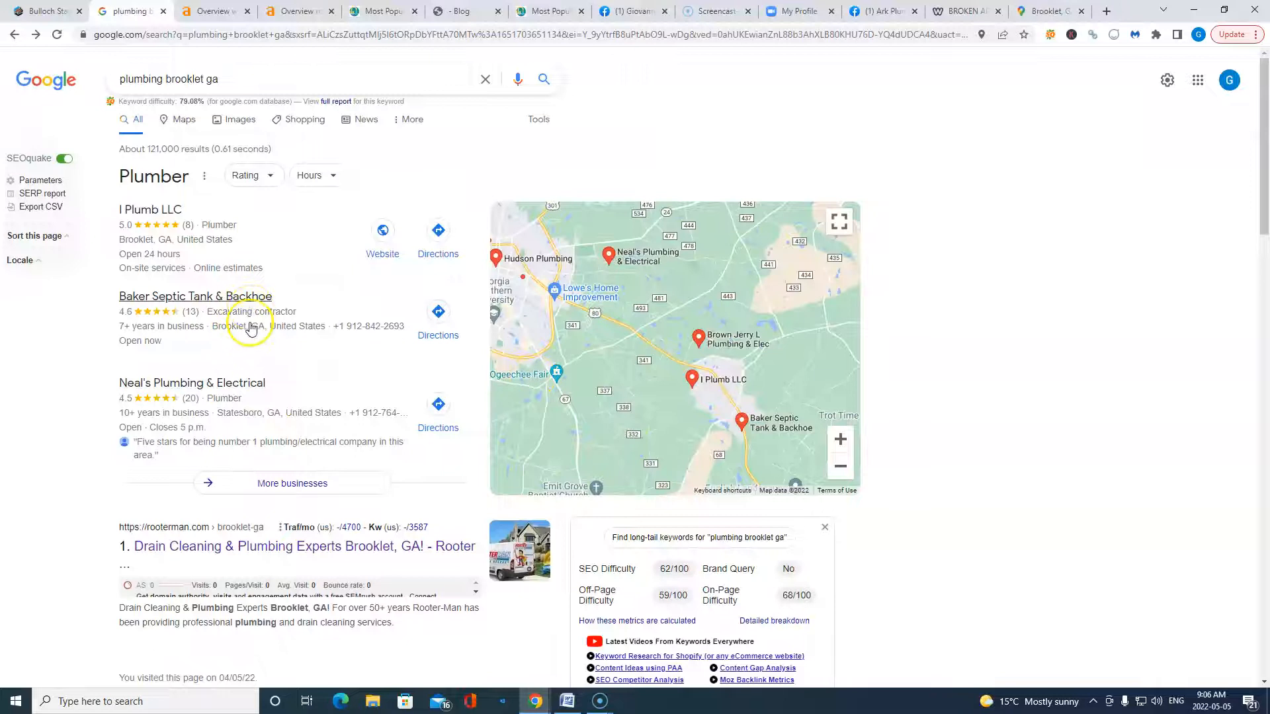
scroll("down", 3)
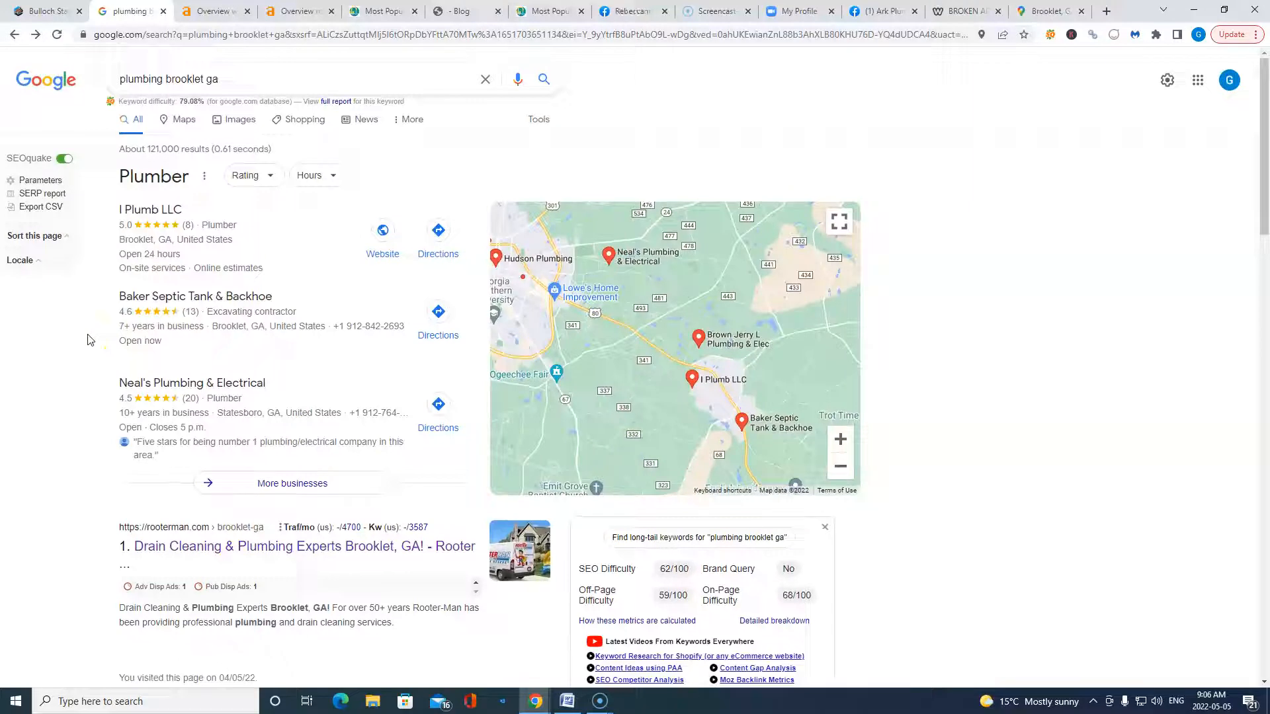
left_click(152, 85)
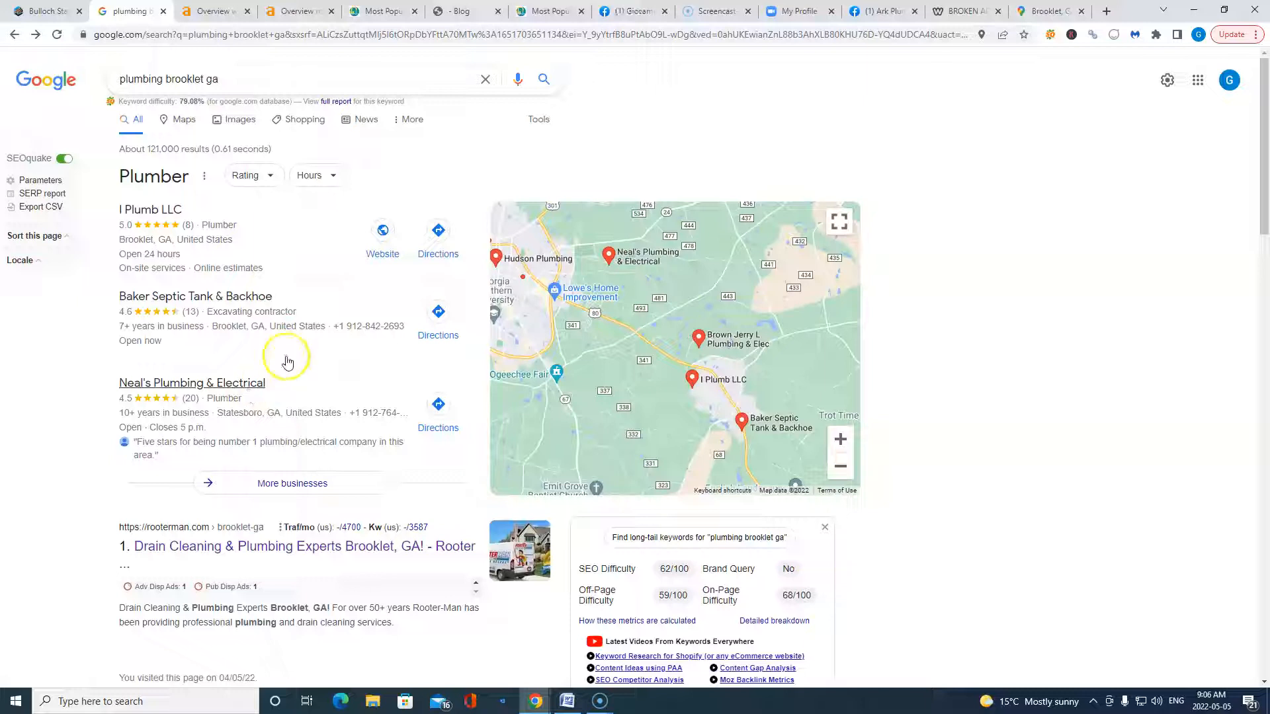
scroll("down", 3)
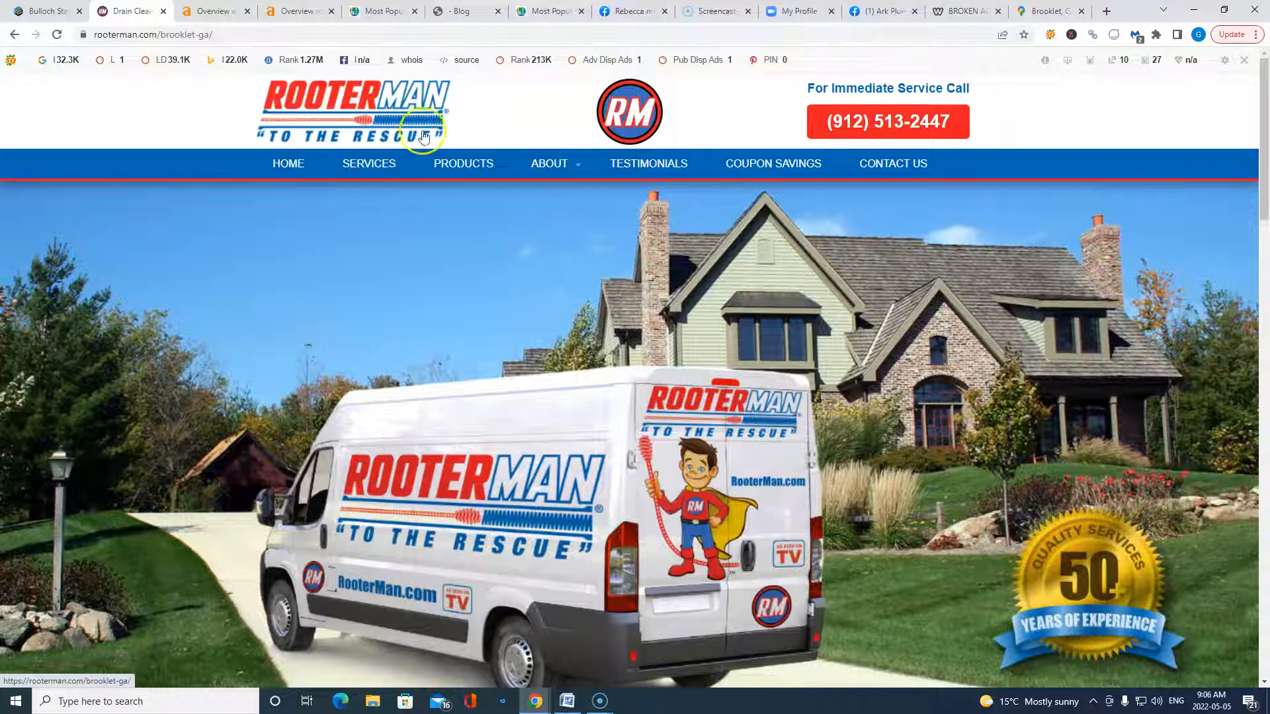
- Show the rooterman.com Ahrefs overview, including 6.6K organic traffic worth $32.3K
left_click(293, 11)
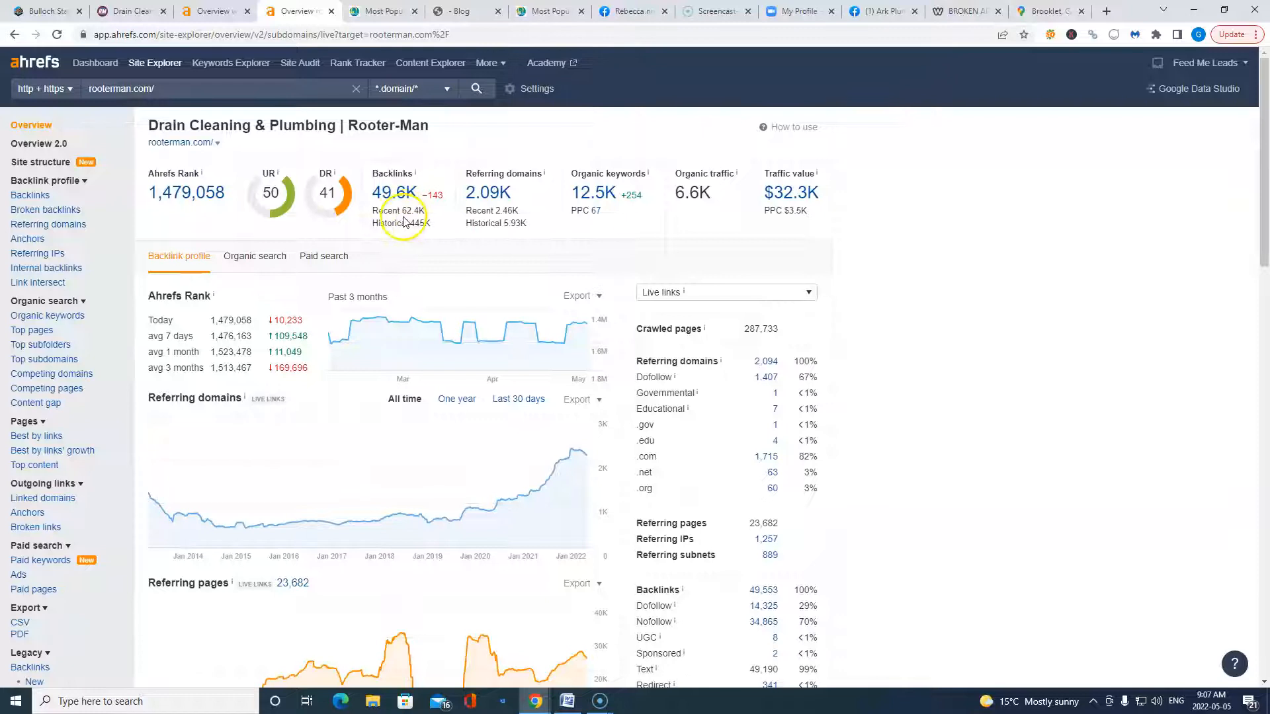
mouse_move(784, 202)
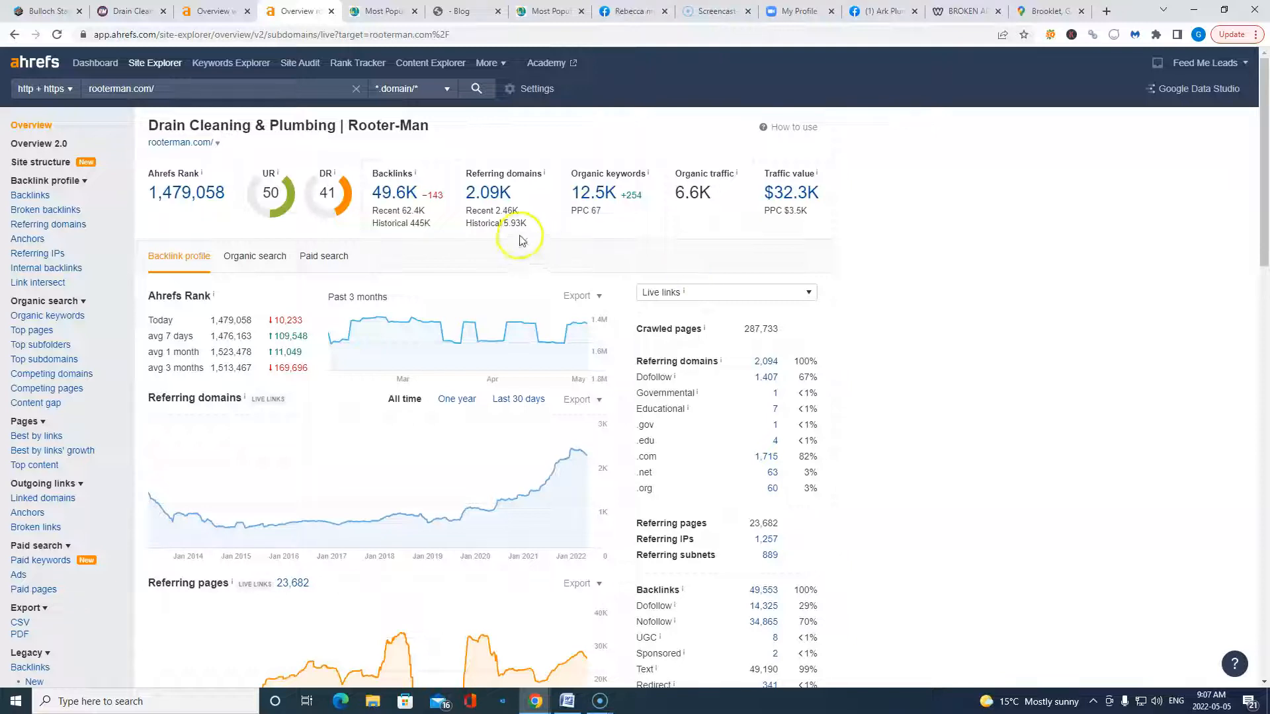
- List rooterman.com's roughly 2,095 live referring domains, led by plumberforth.com and sewerman.com
left_click(487, 192)
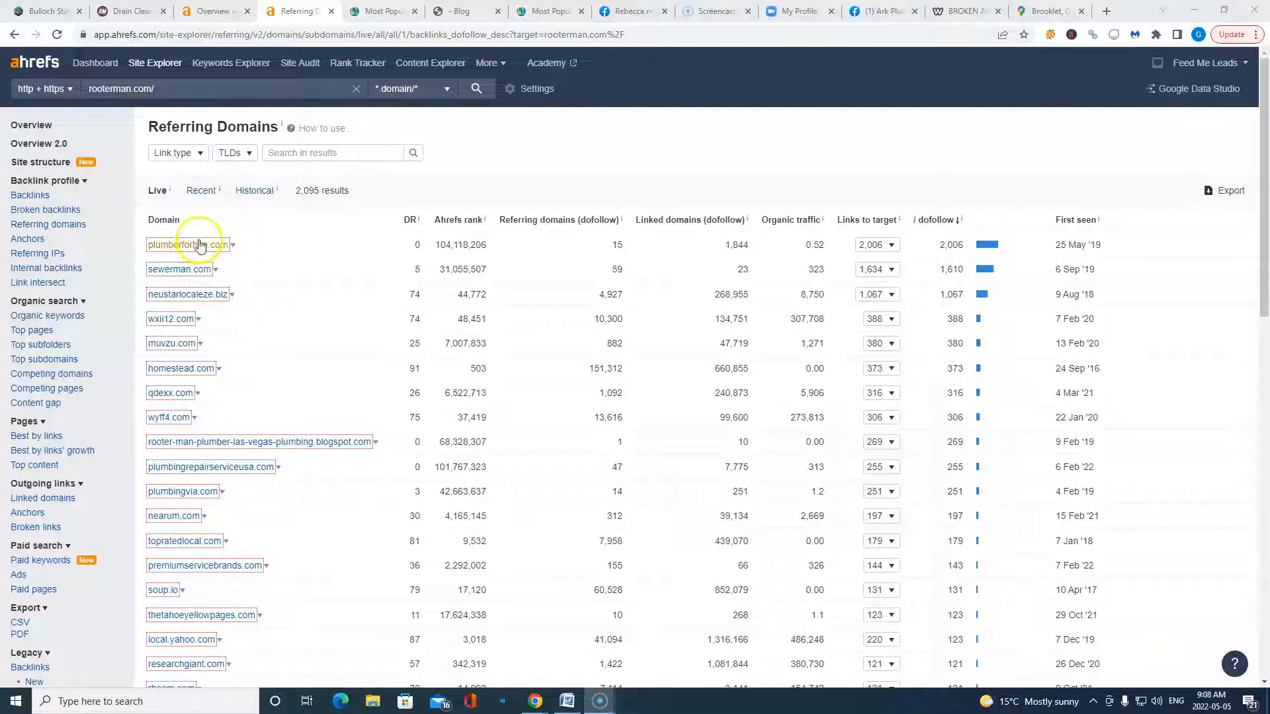
mouse_move(187, 404)
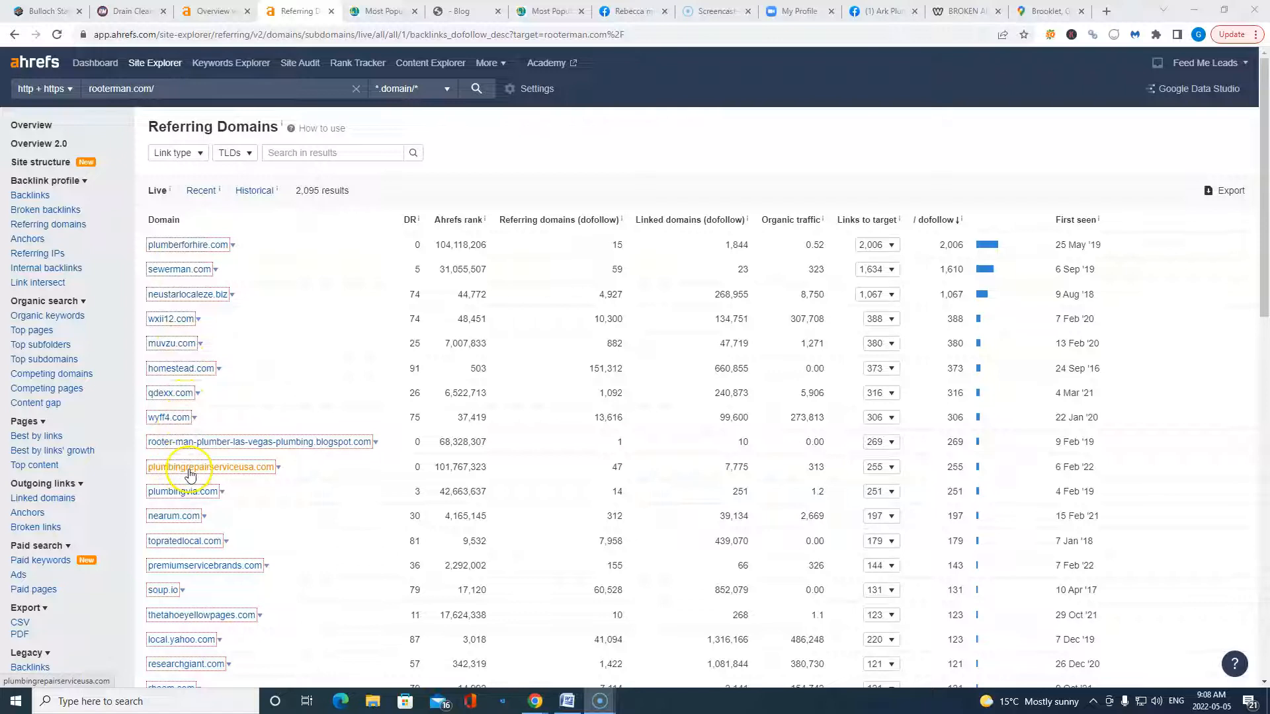
- Browse the referring site plumbingrepairserviceusa.com, then return to the Rooter-Man Brooklet page
left_click(206, 467)
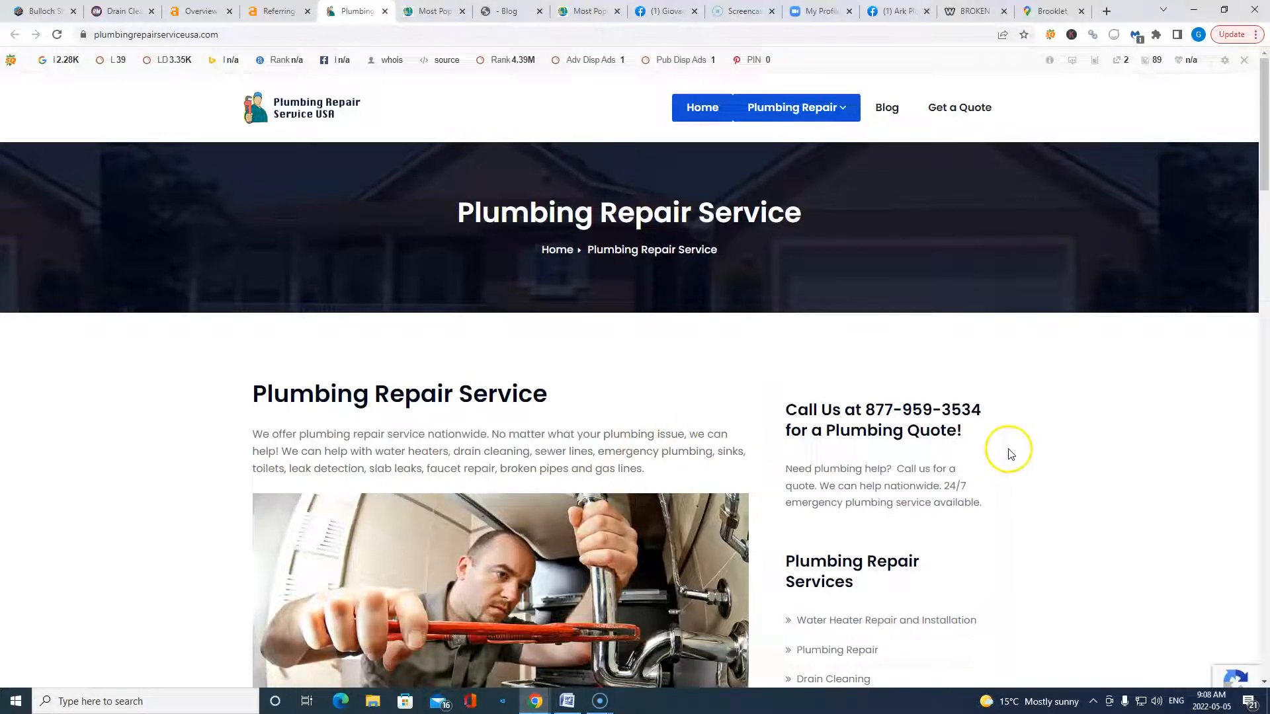
scroll("down", 3)
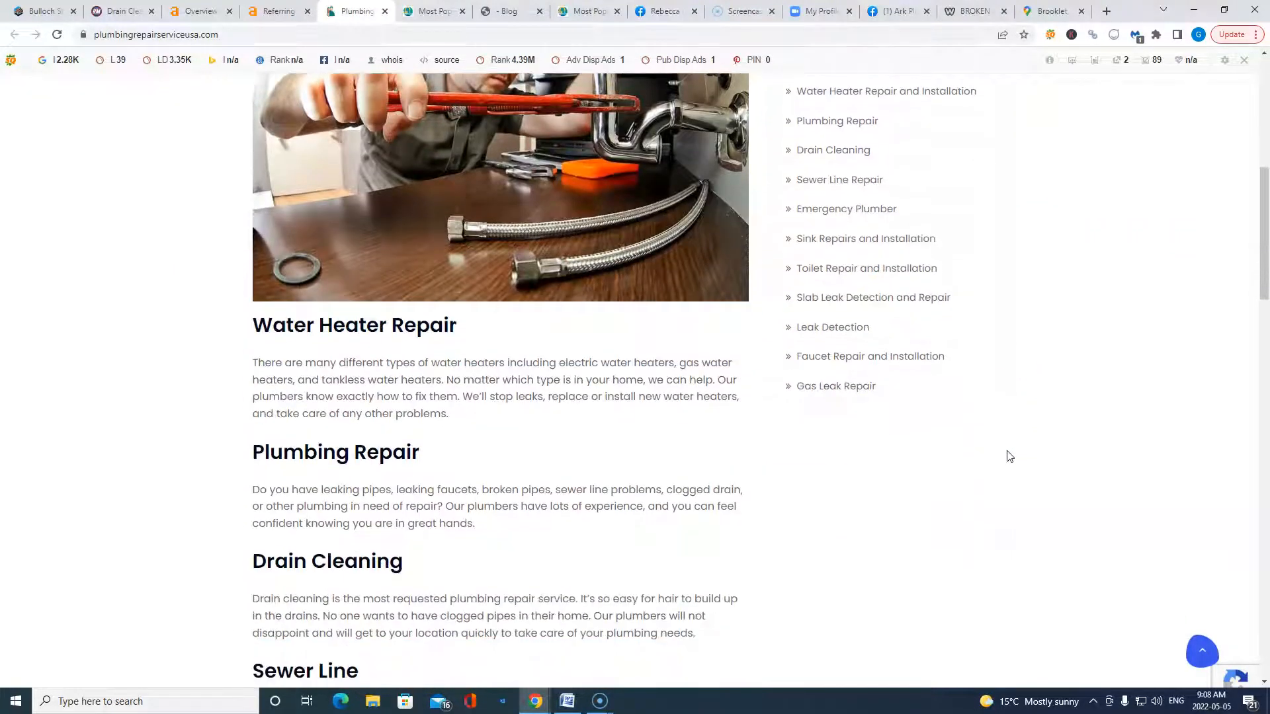
scroll("down", 3)
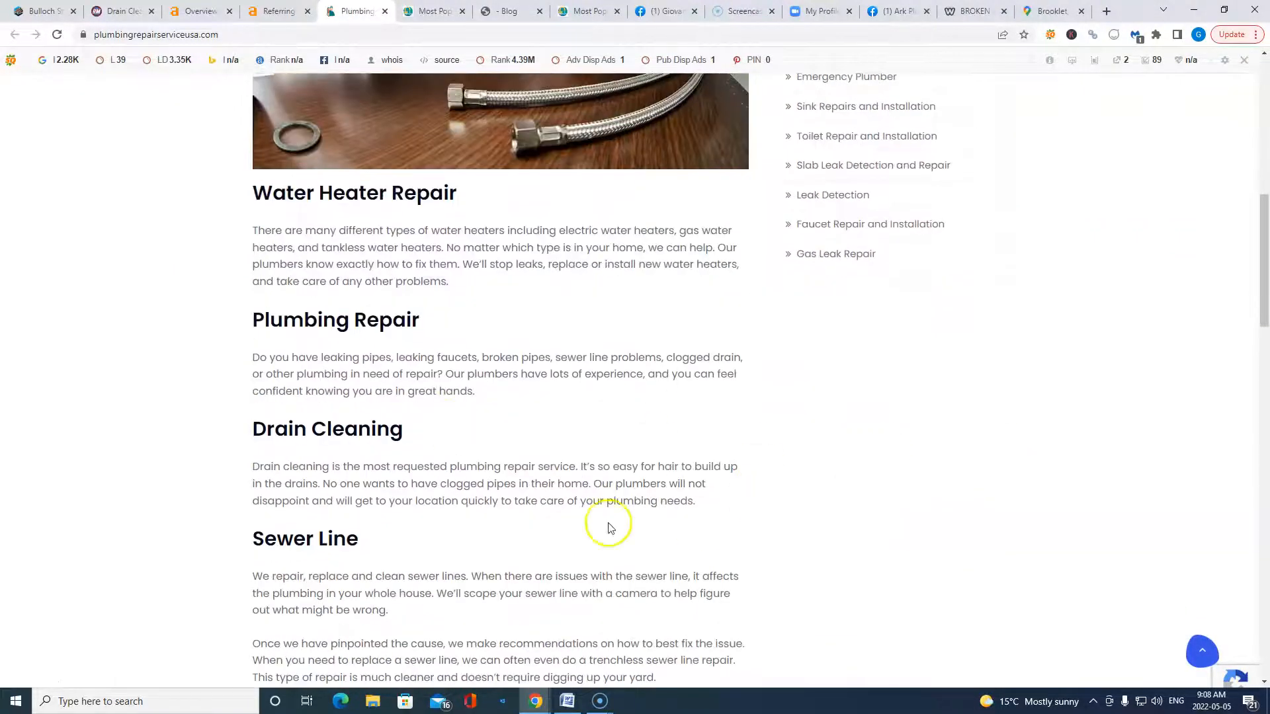
scroll("up", 3)
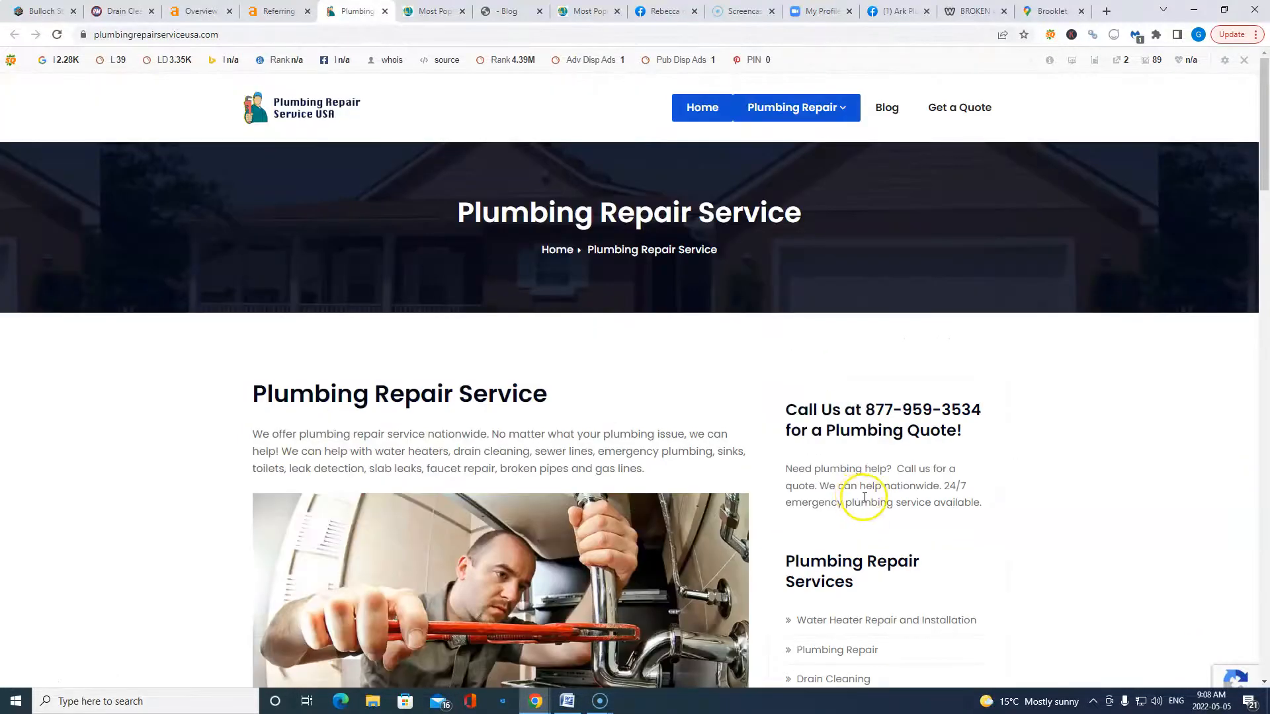
left_click(126, 11)
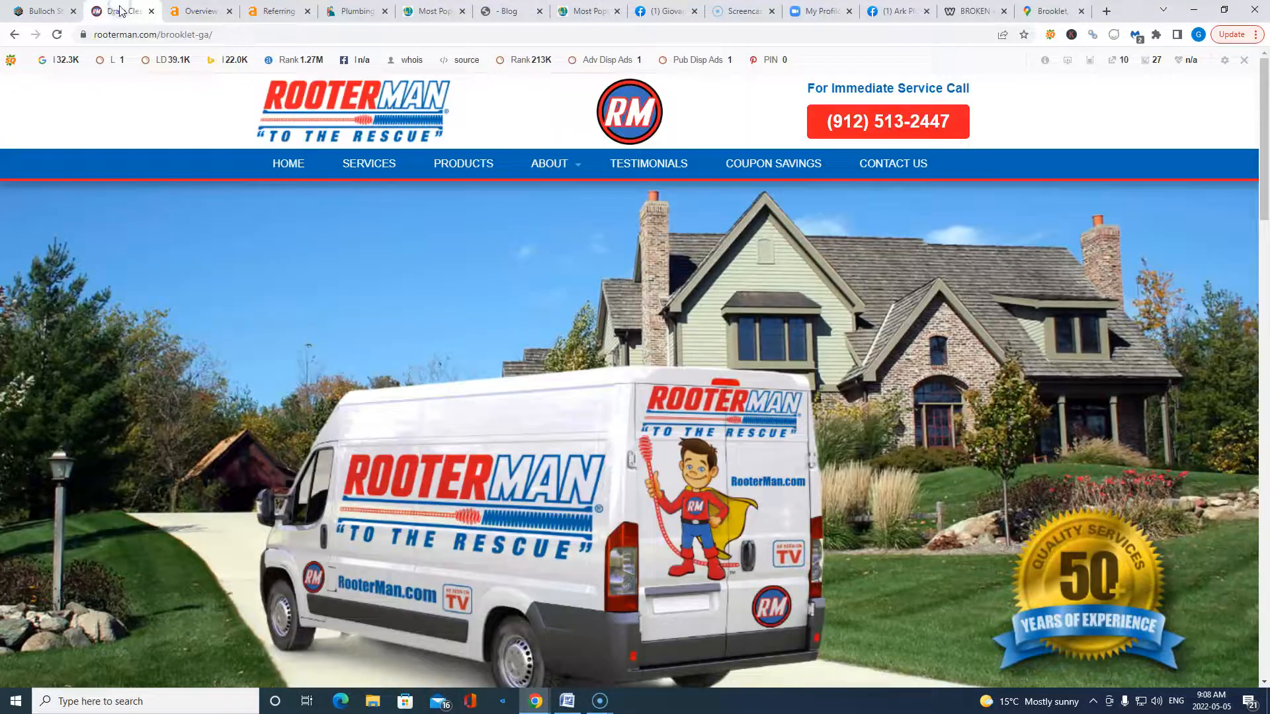
- Go back from the Rooter-Man Brooklet GA homepage to the 'plumbing brooklet ga' results
left_click(354, 11)
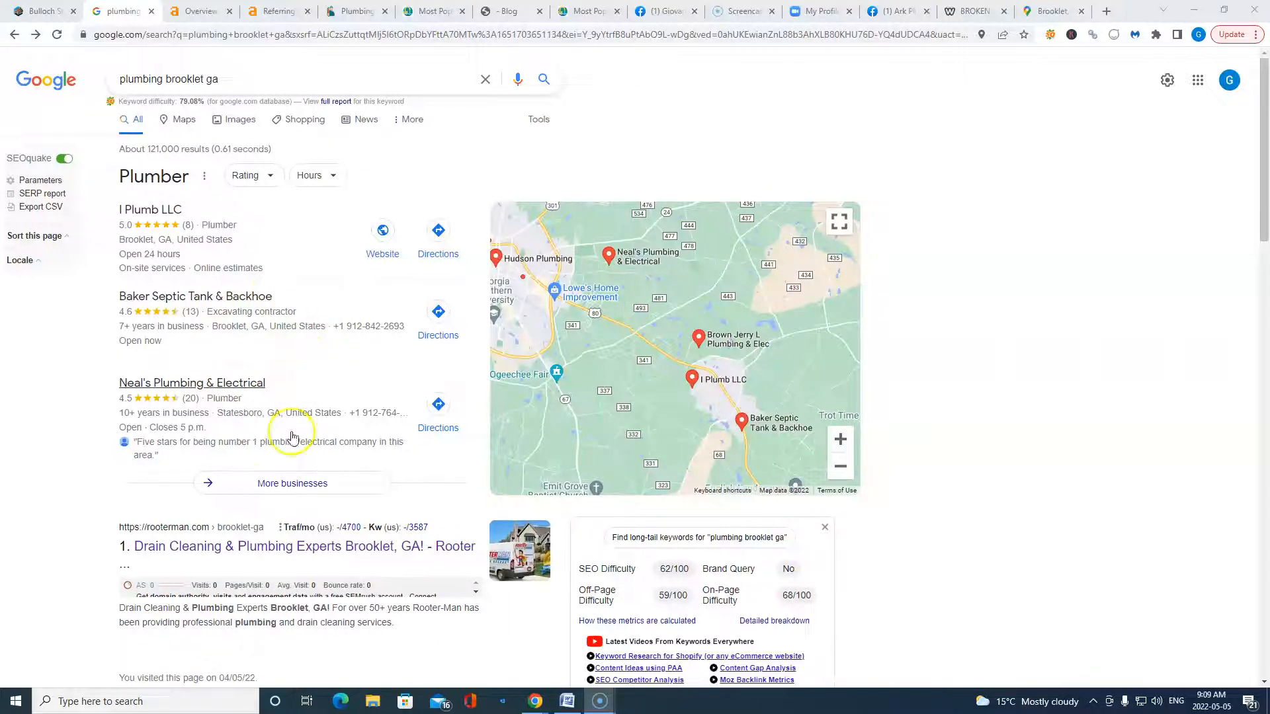
scroll("down", 3)
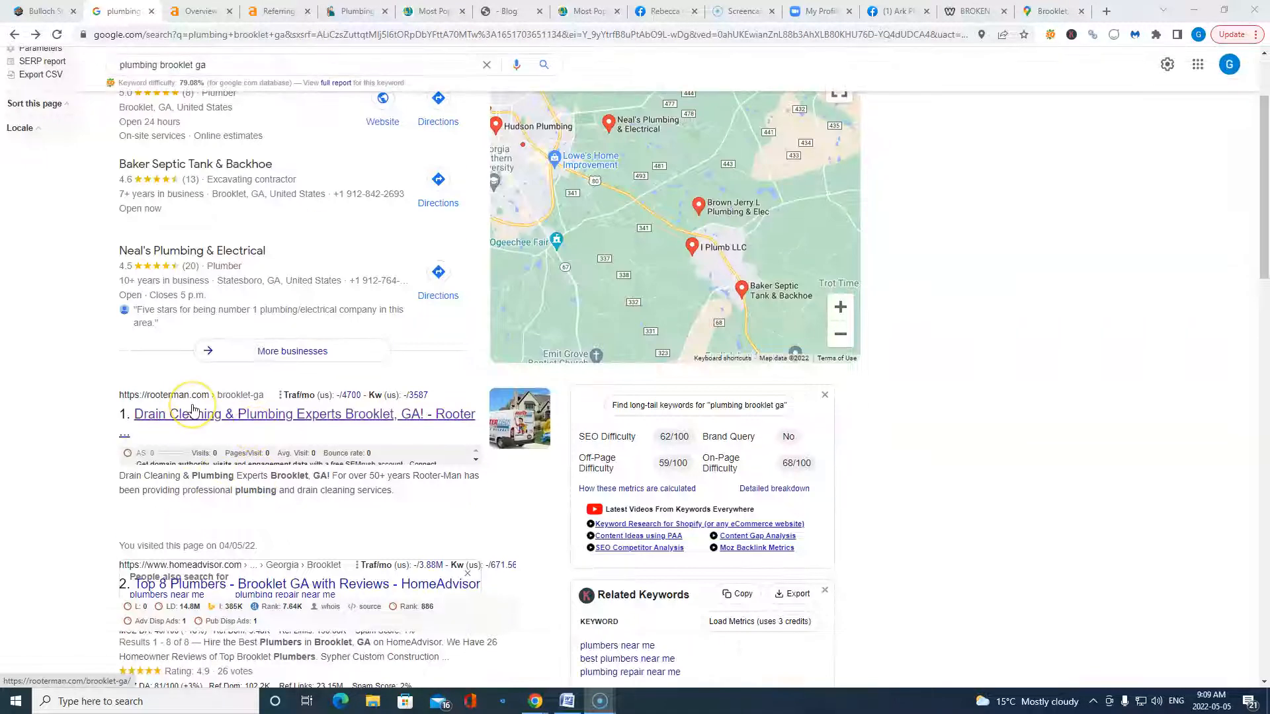
scroll("down", 3)
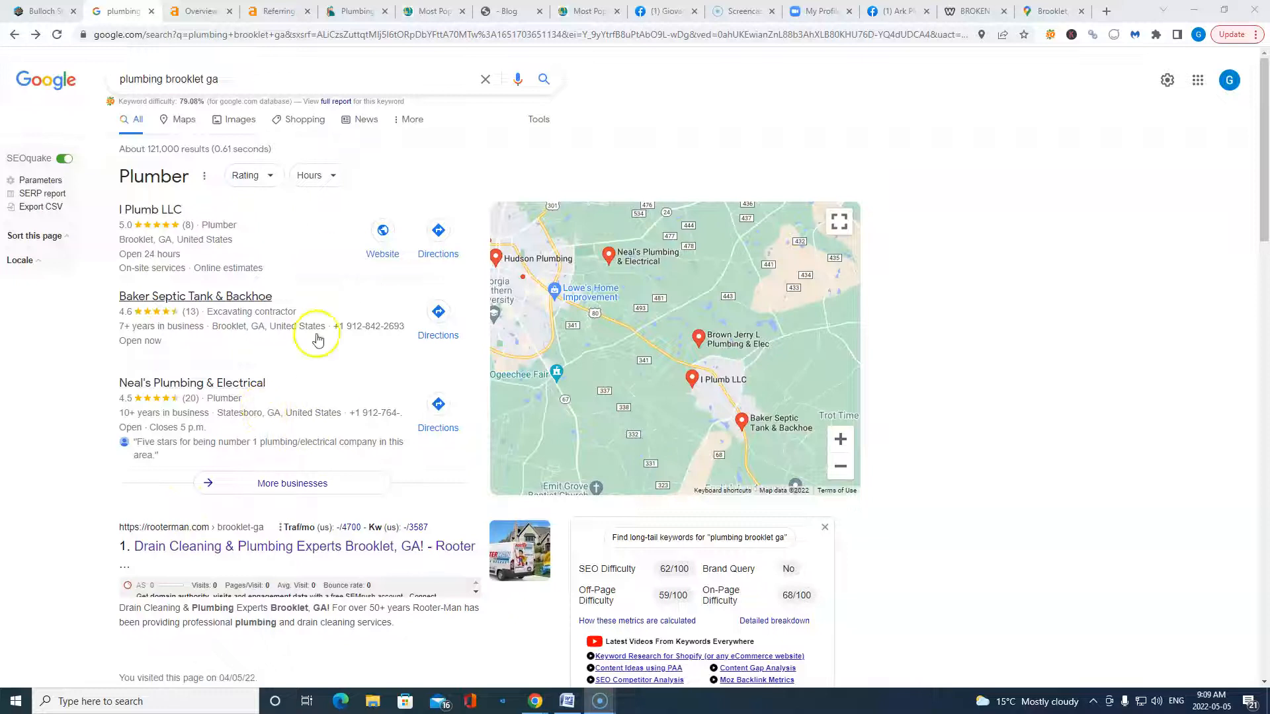
mouse_move(217, 399)
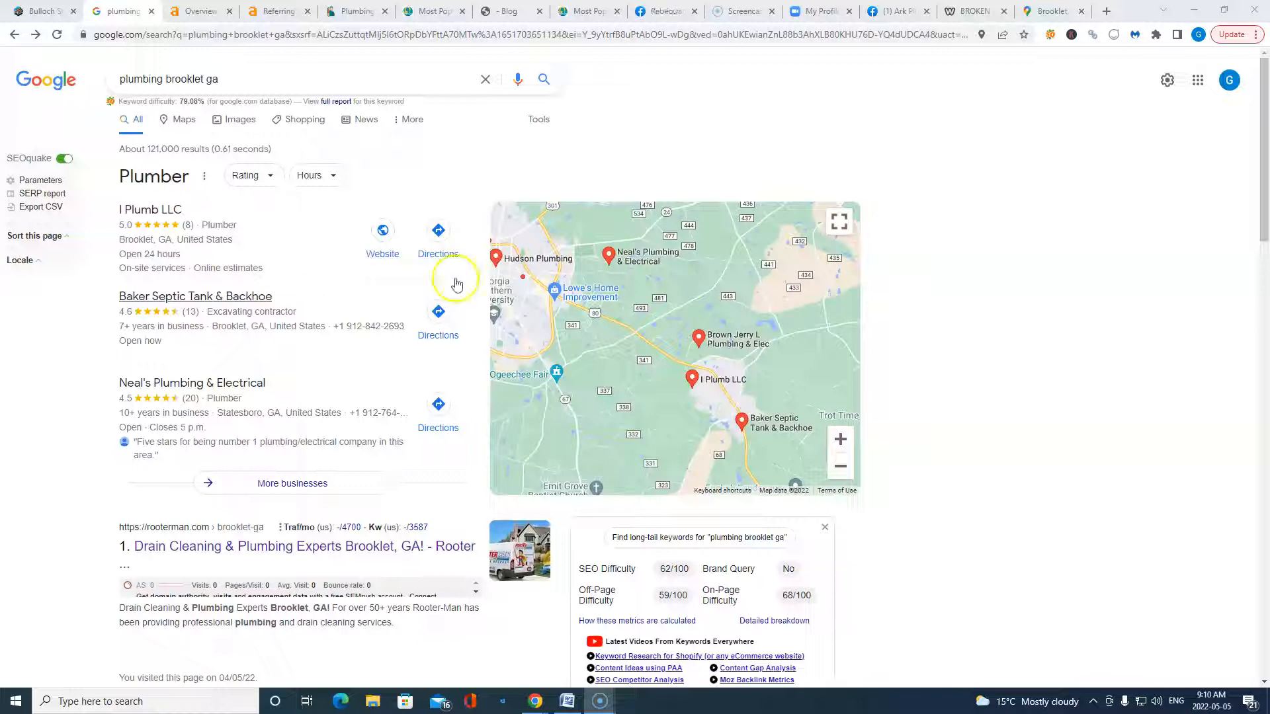
mouse_move(494, 256)
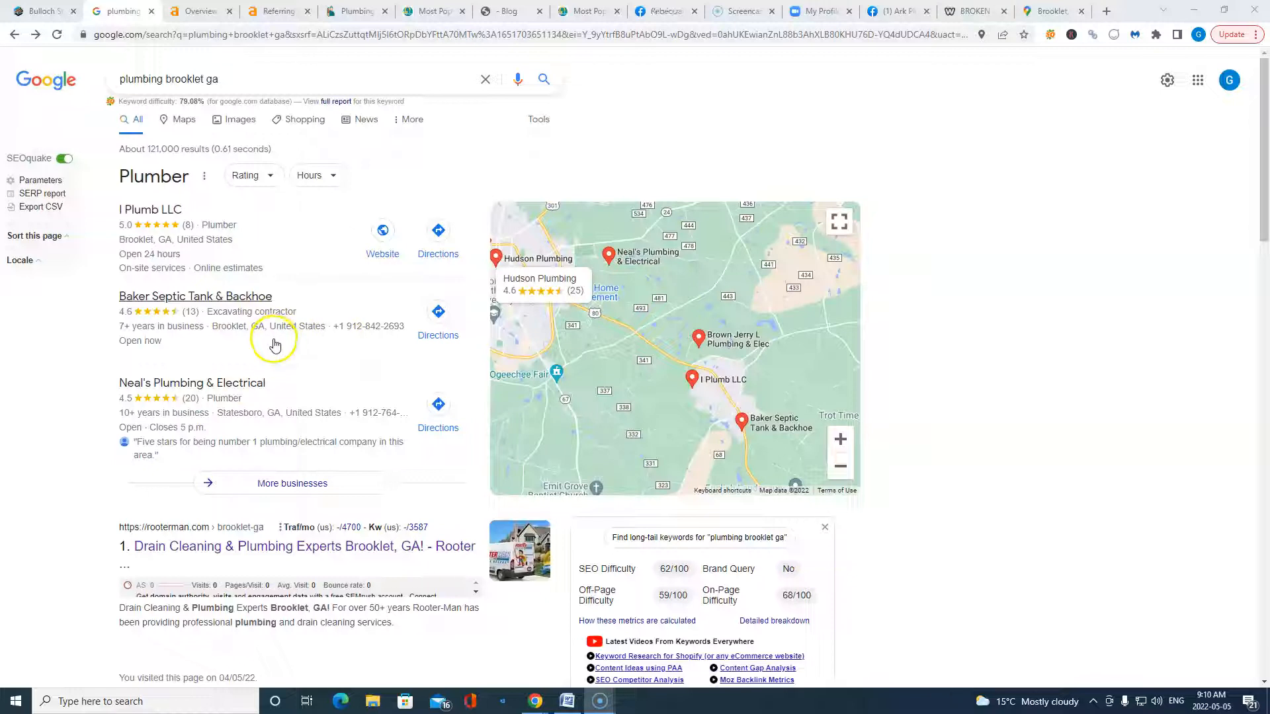
mouse_move(291, 374)
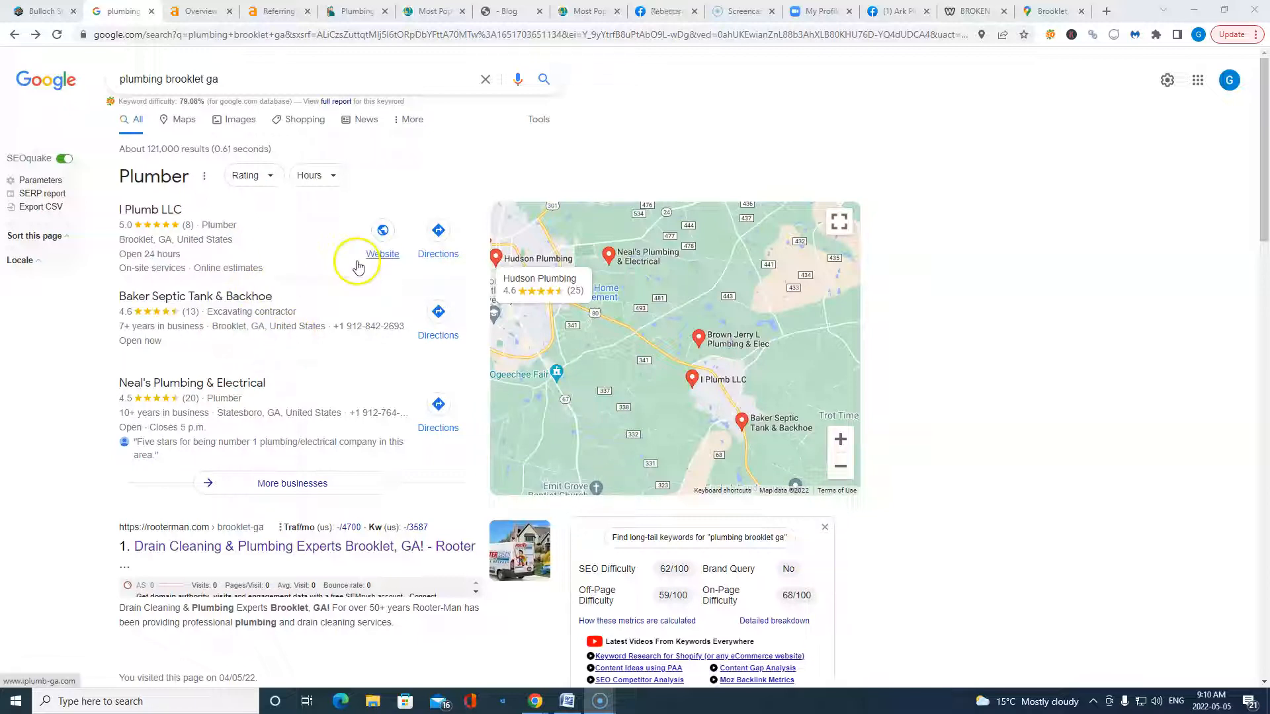
mouse_move(394, 383)
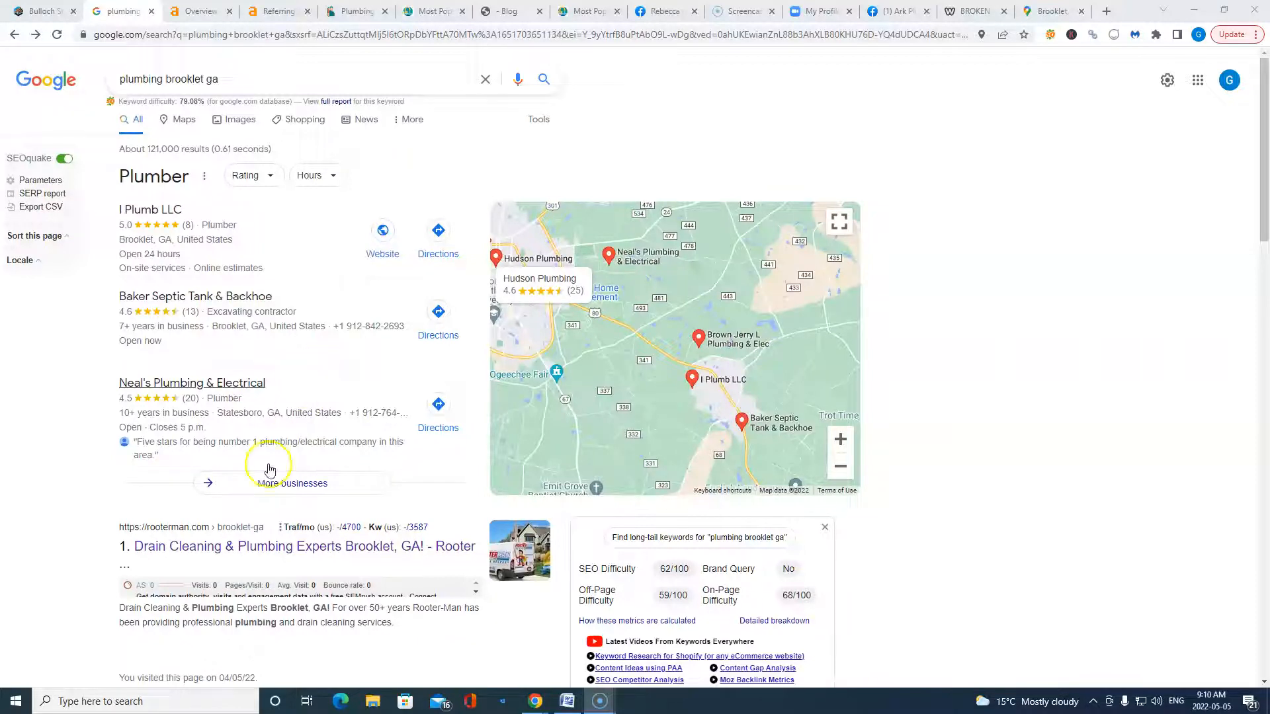
- Show Ark Plumbing Inc.'s Facebook page with its 5-star rating from 28 reviews
left_click(890, 11)
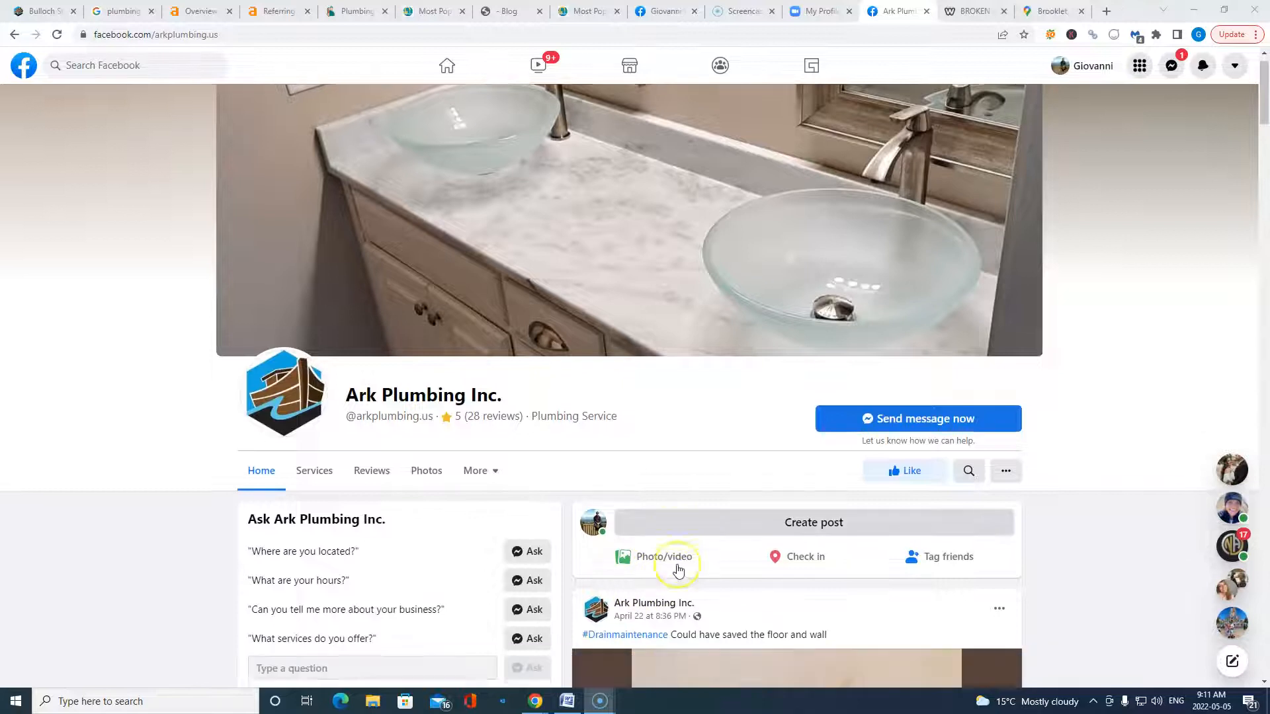
scroll("down", 3)
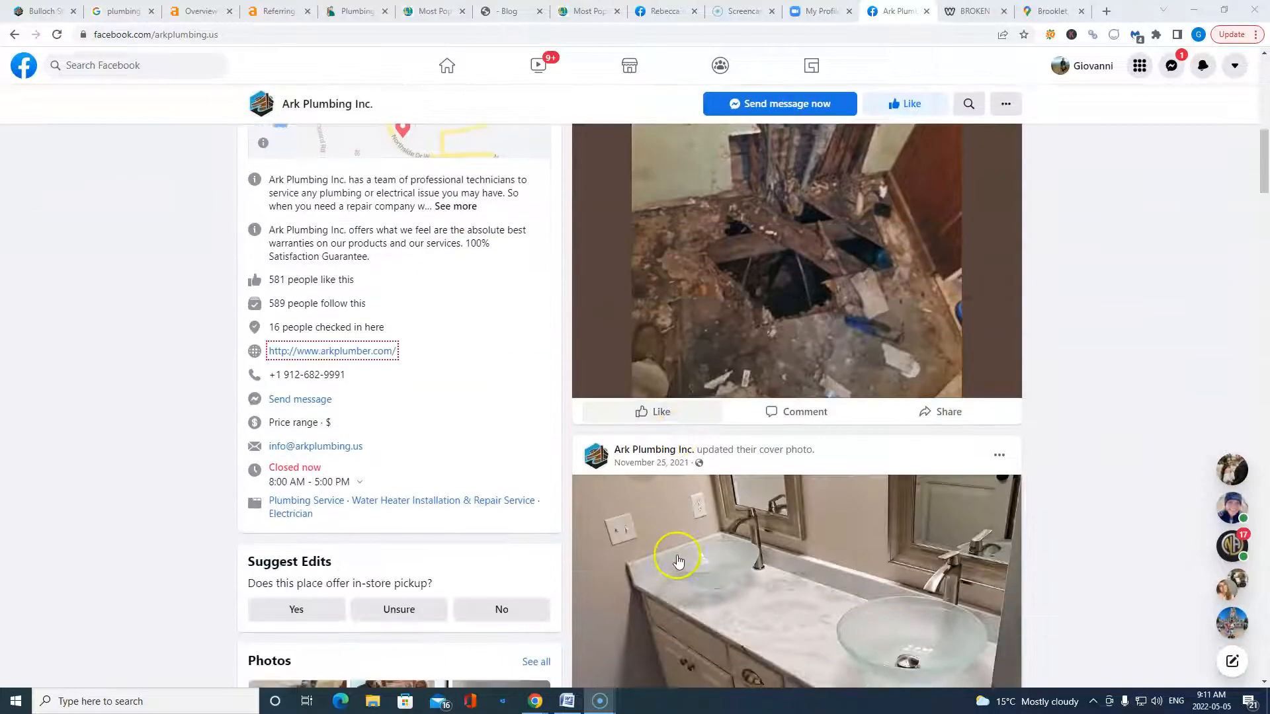
scroll("down", 3)
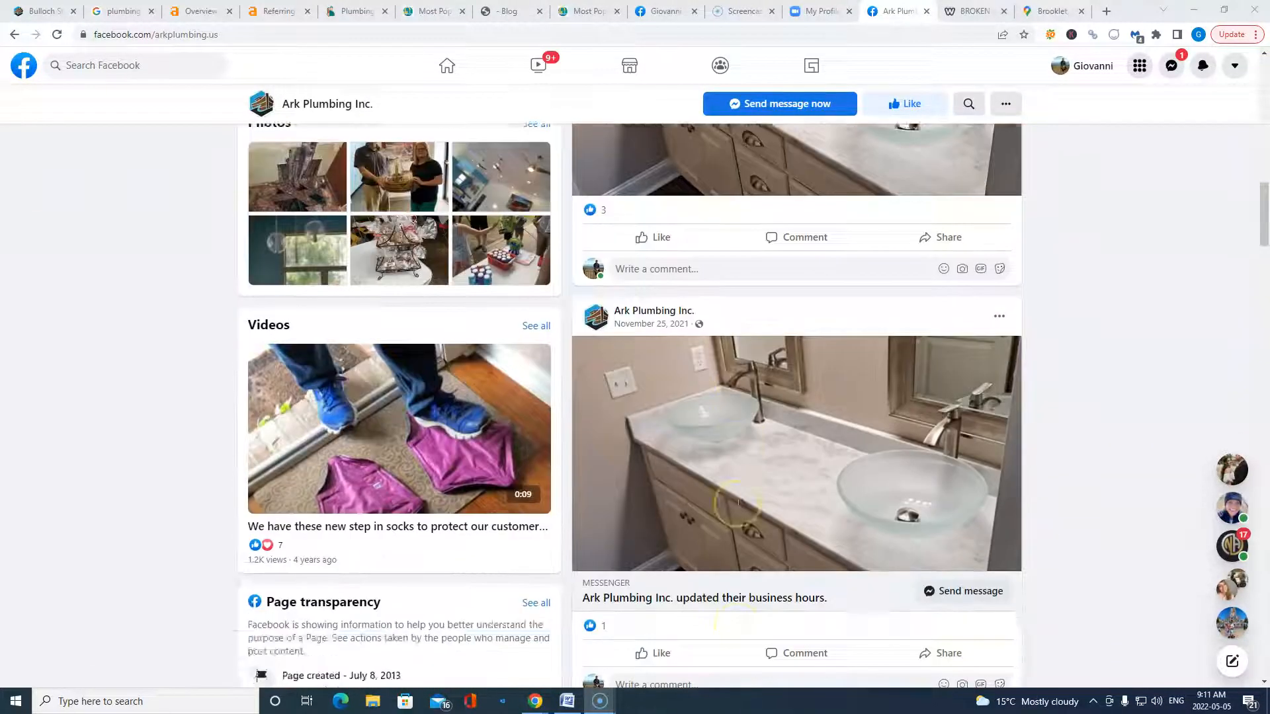
scroll("down", 3)
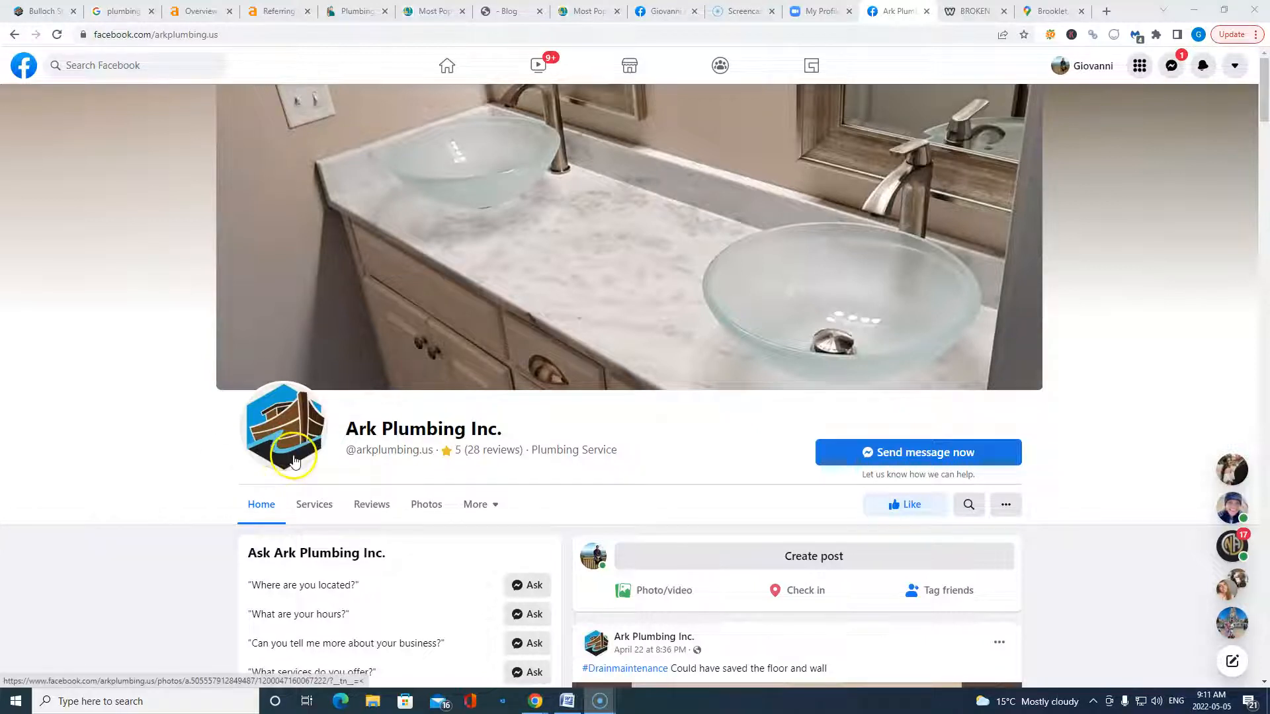
mouse_move(185, 445)
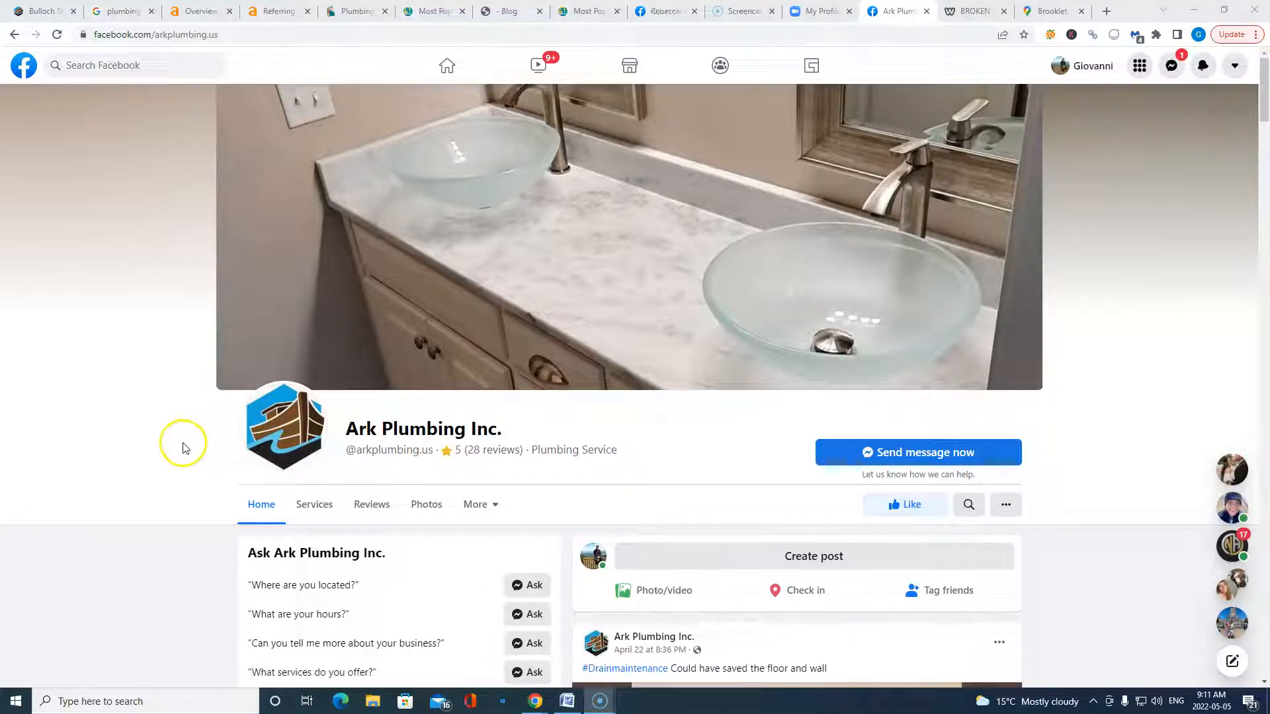
left_click(972, 11)
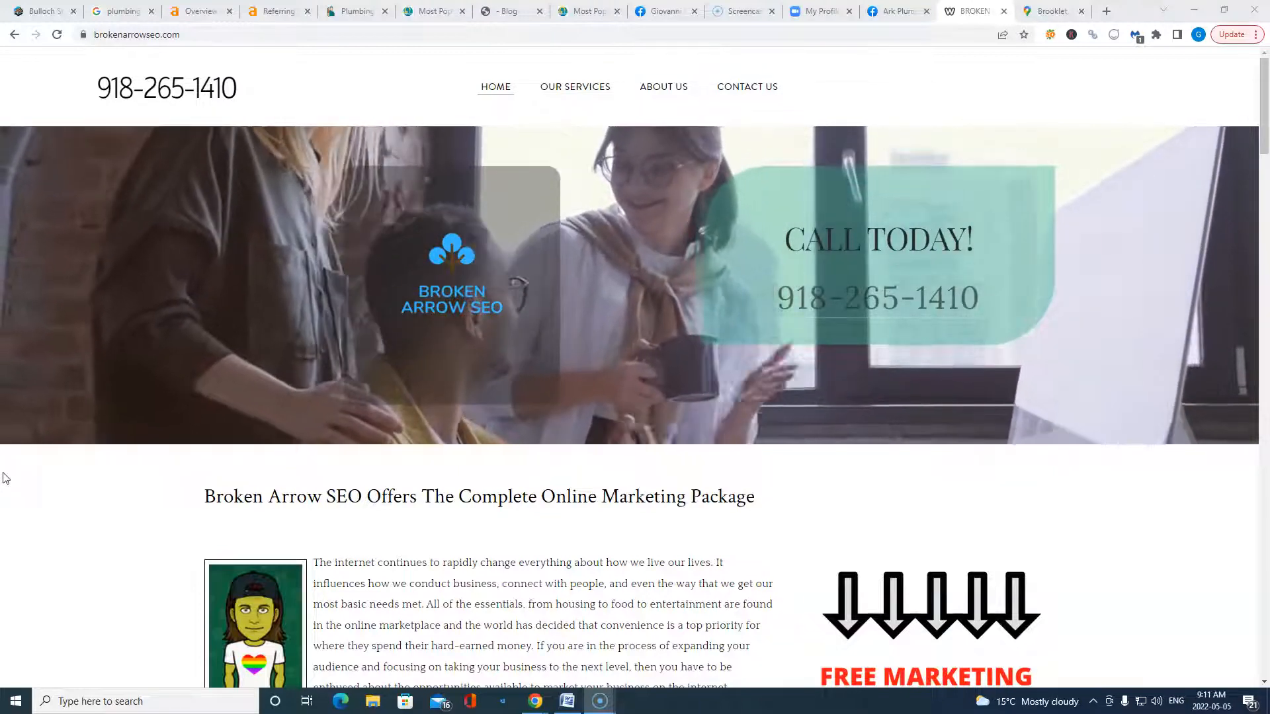
- Glance at the arkplumber.com Ahrefs overview, then return to the Broken Arrow SEO homepage
left_click(198, 11)
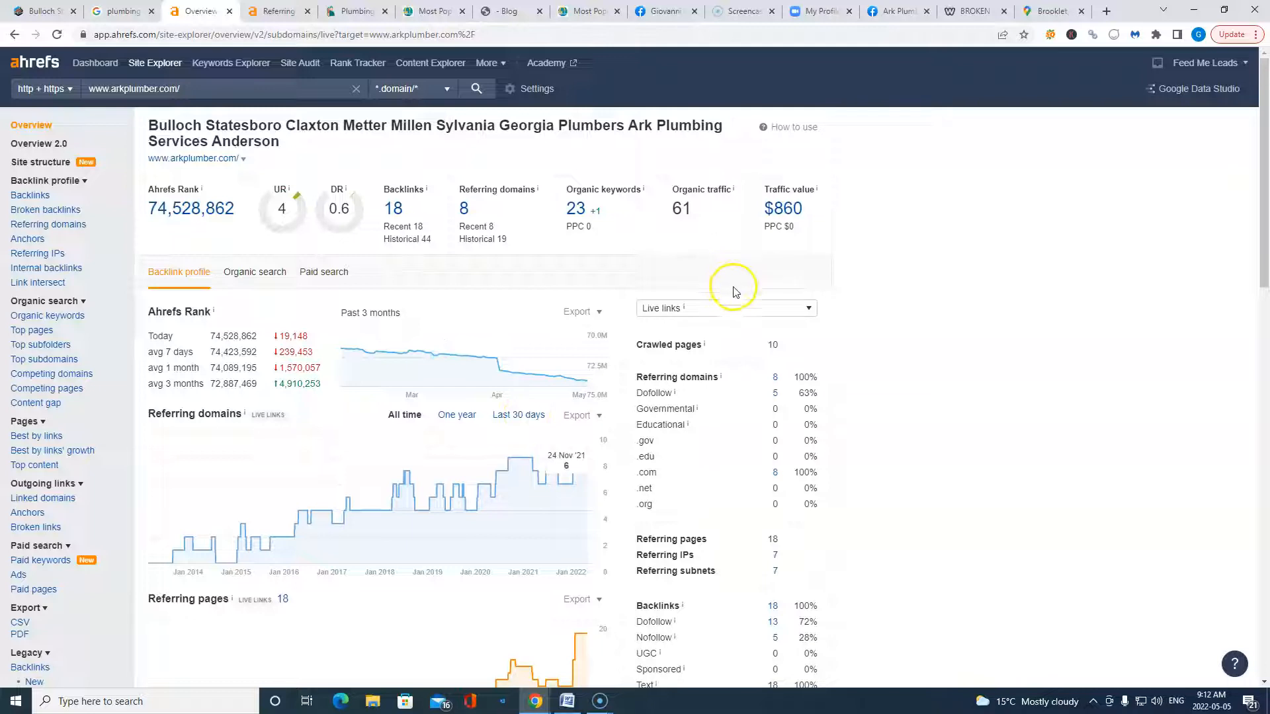
left_click(976, 10)
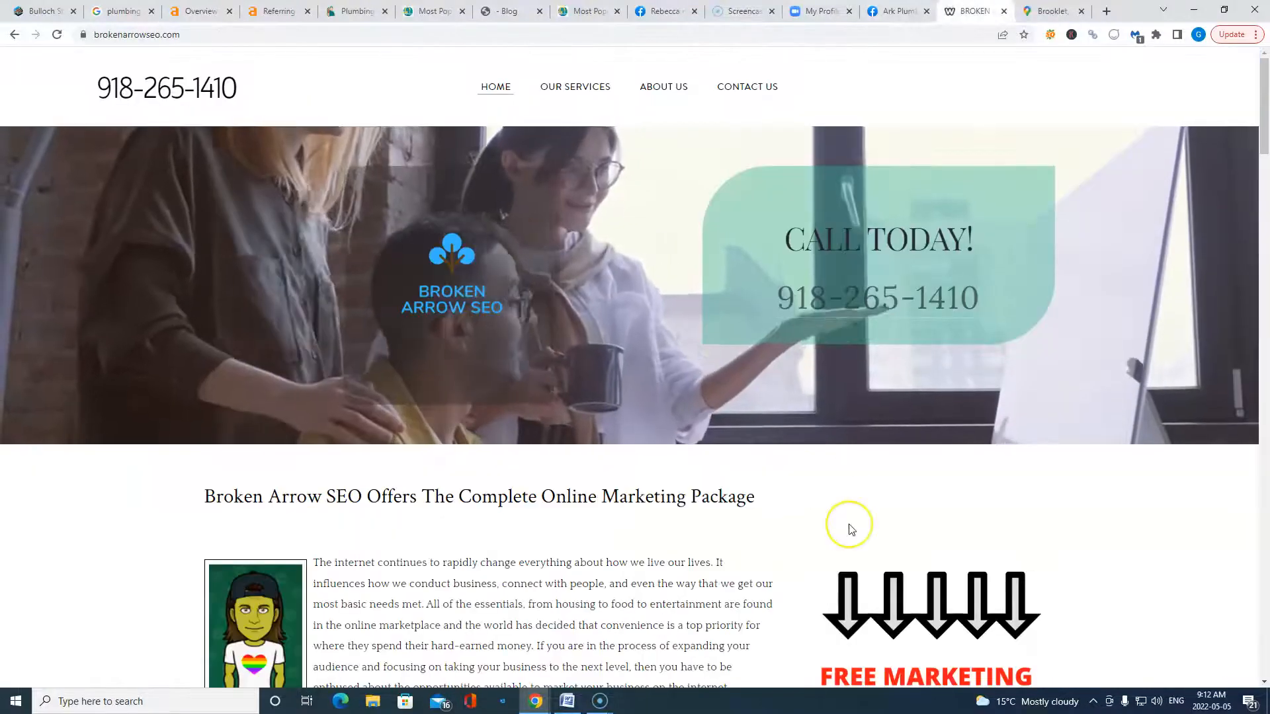